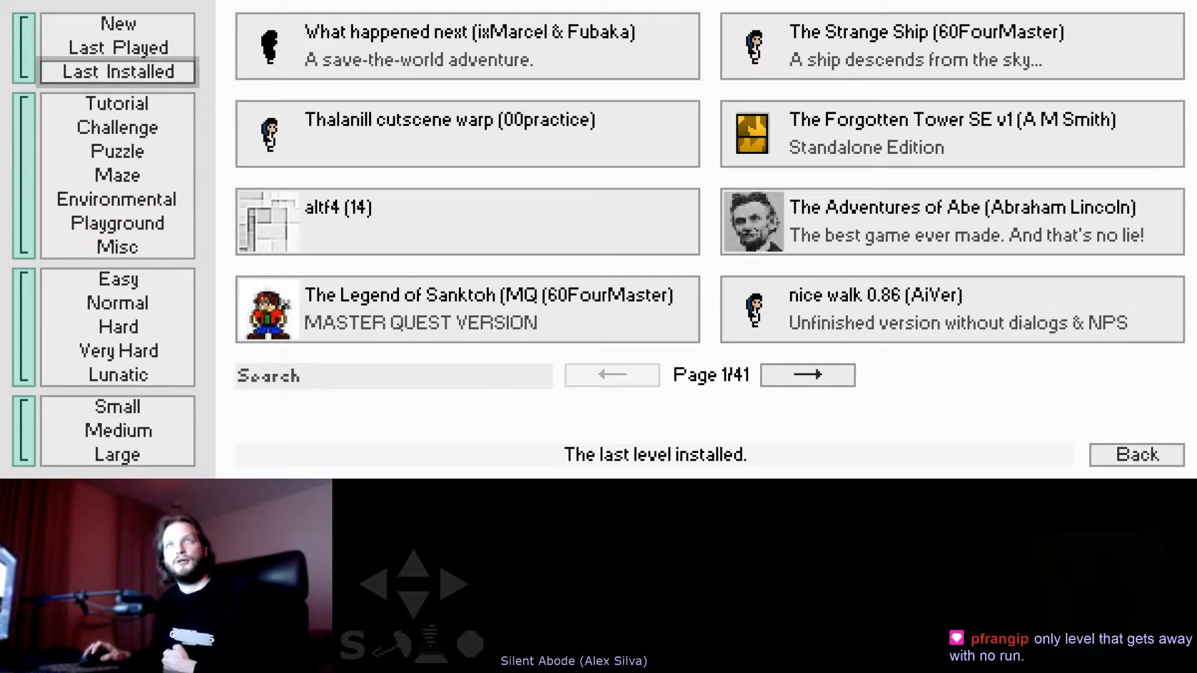
Browse Last Played and Last Installed, search the list for 'mine', and select Silent Abode.
{"action": "left_click", "coordinate": [117, 48]}
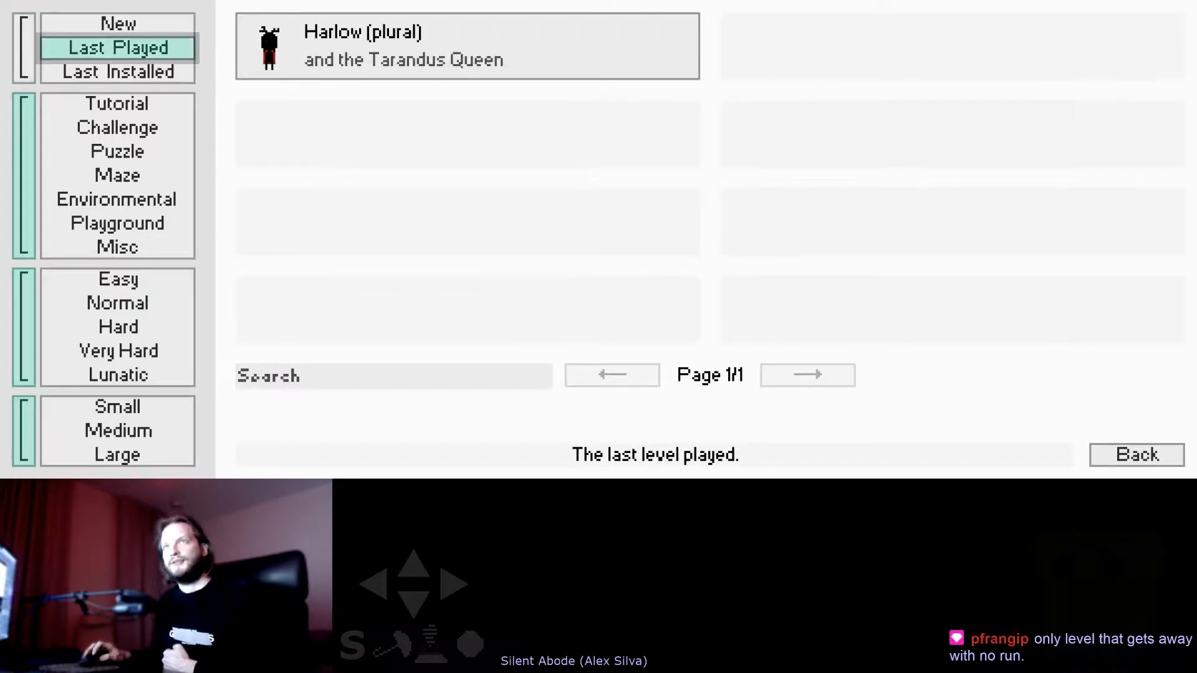
{"action": "left_click", "coordinate": [118, 73]}
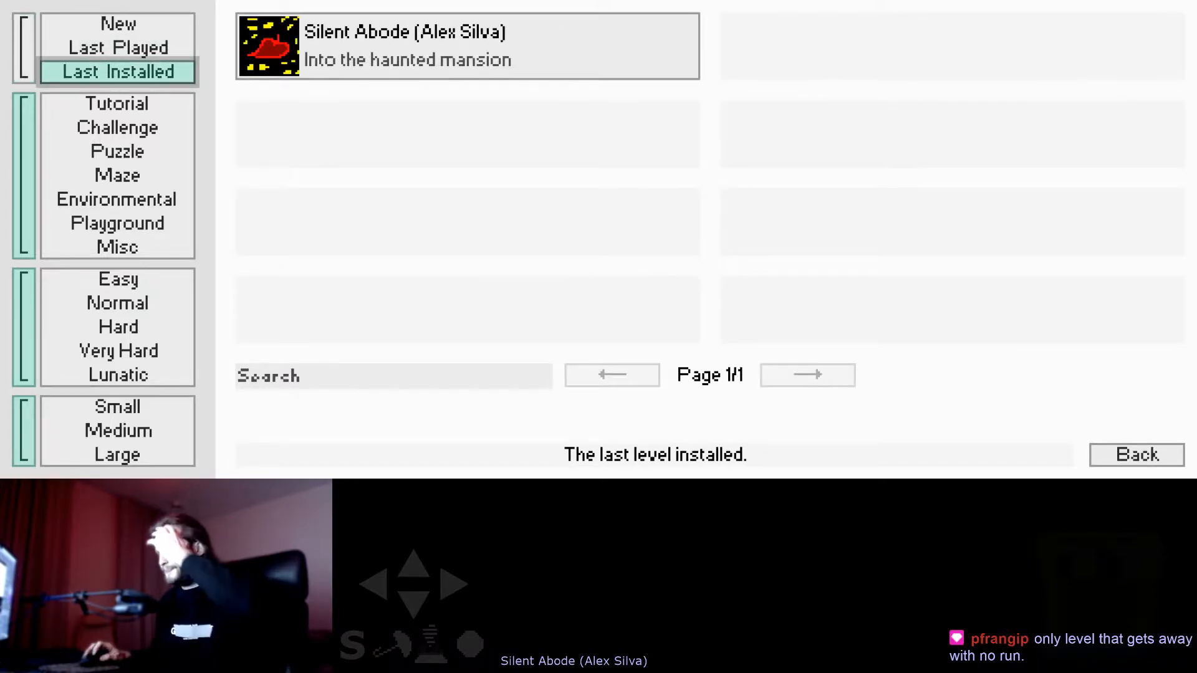
{"action": "left_click", "coordinate": [465, 46]}
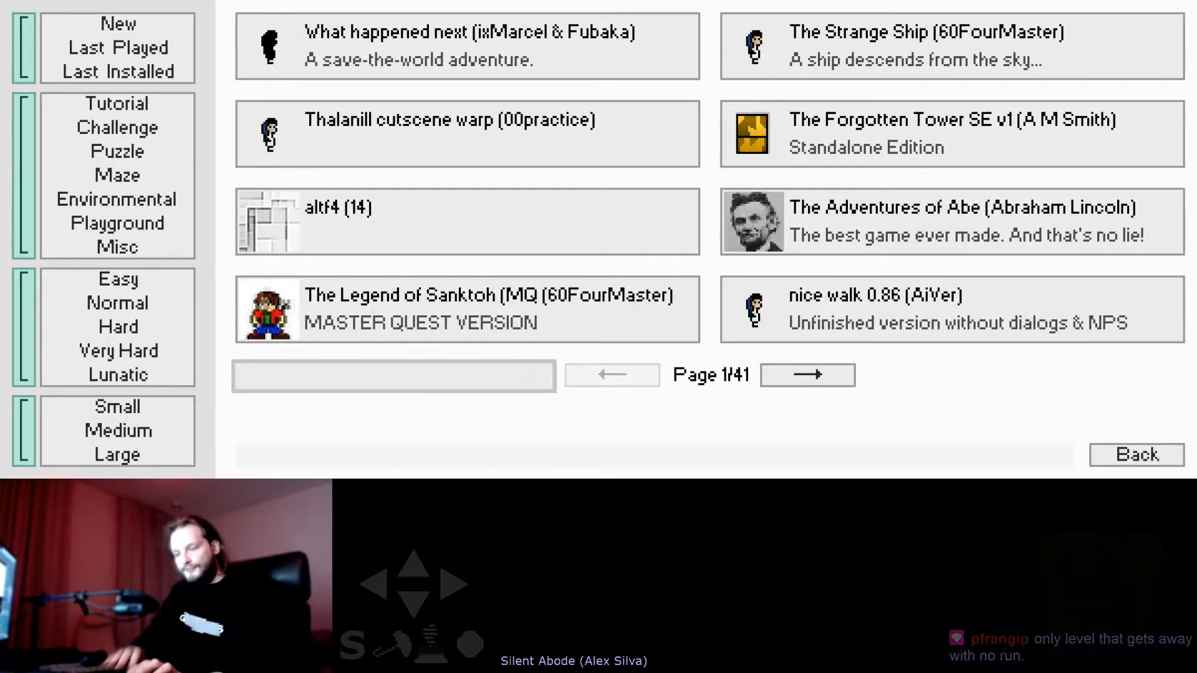
{"action": "type", "text": "mine"}
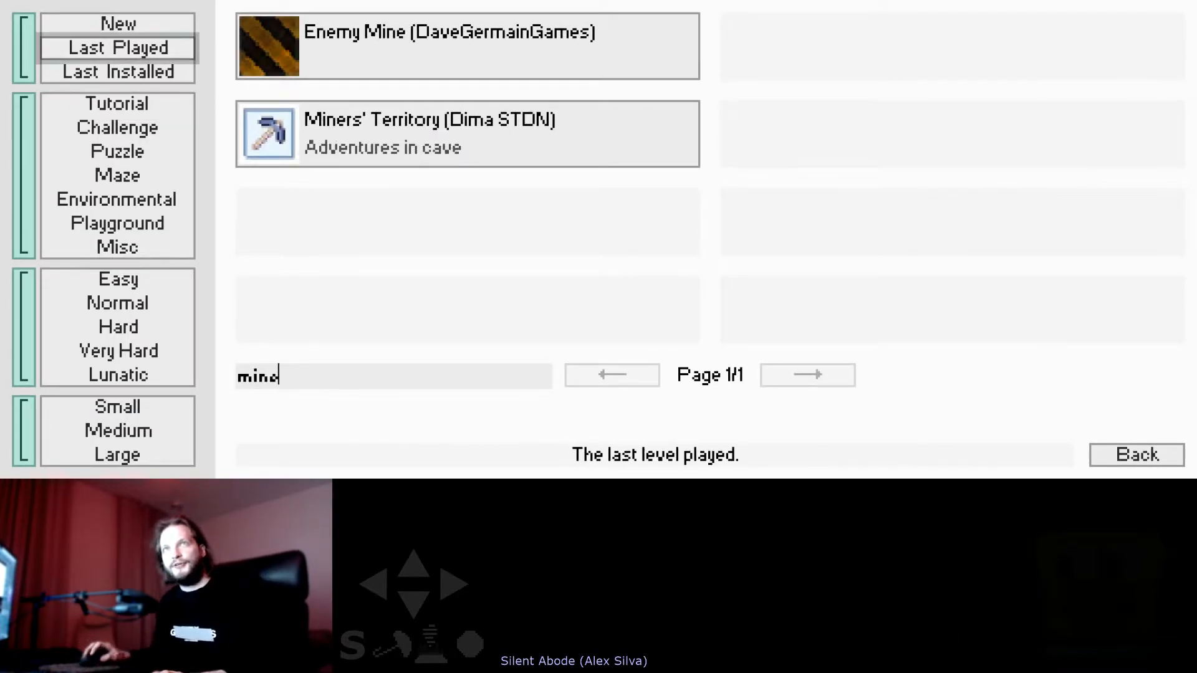
{"action": "left_click", "coordinate": [117, 72]}
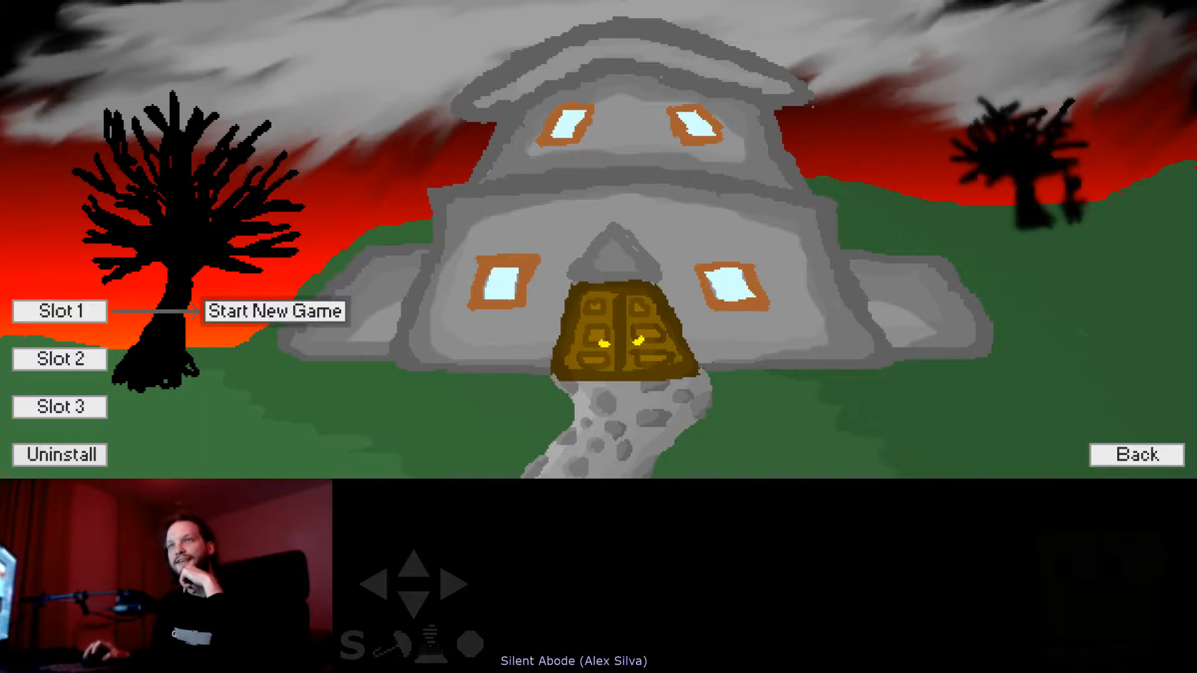
Begin a new Silent Abode game in Slot 1, reaching the first intro story page.
{"action": "left_click", "coordinate": [274, 311]}
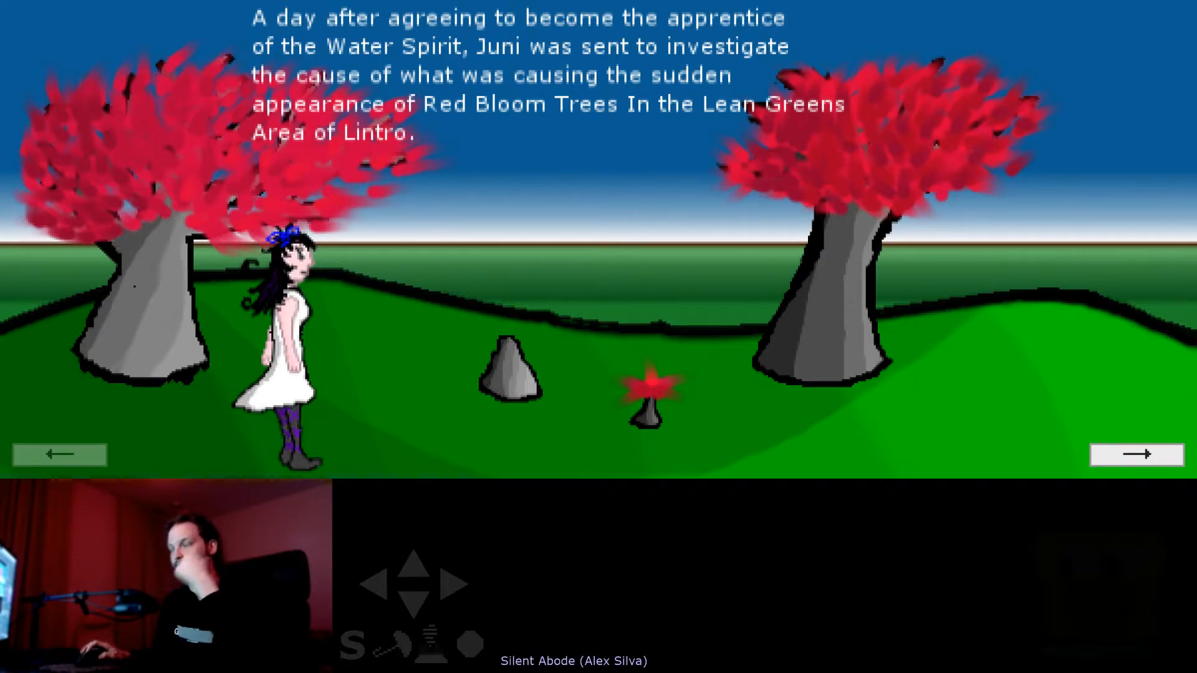
Advance through the remaining intro story pages and start playing as Juni in the forest.
{"action": "left_click", "coordinate": [1134, 454]}
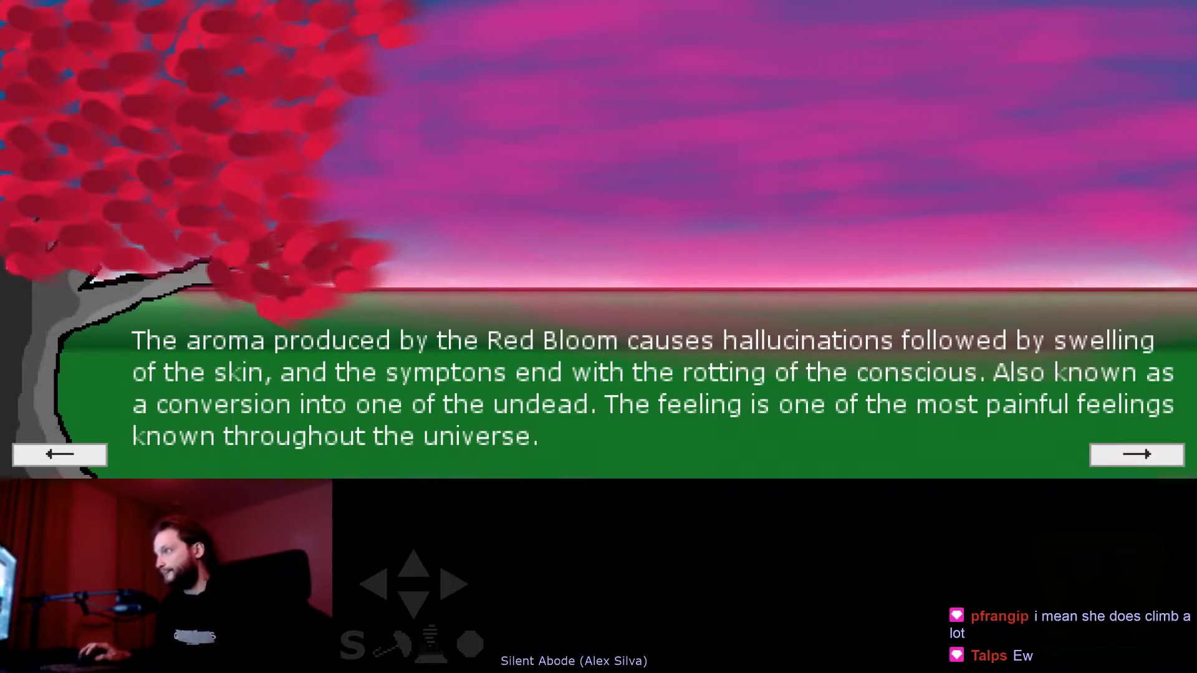
{"action": "left_click", "coordinate": [1135, 454]}
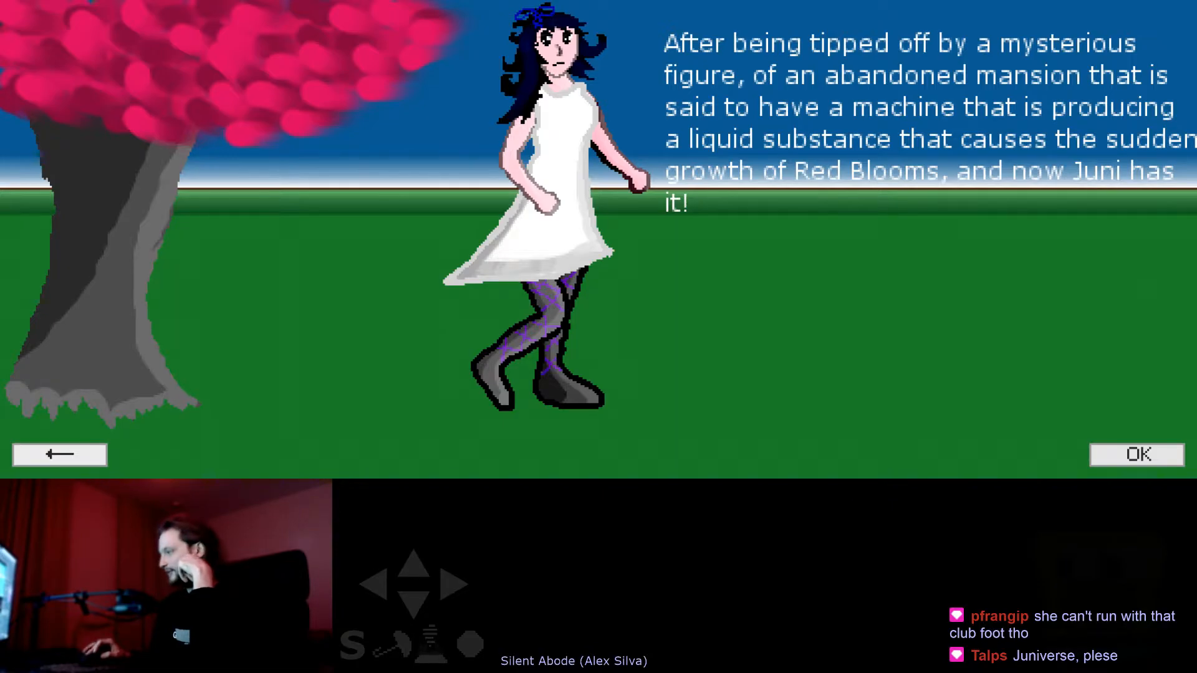
{"action": "left_click", "coordinate": [1134, 454]}
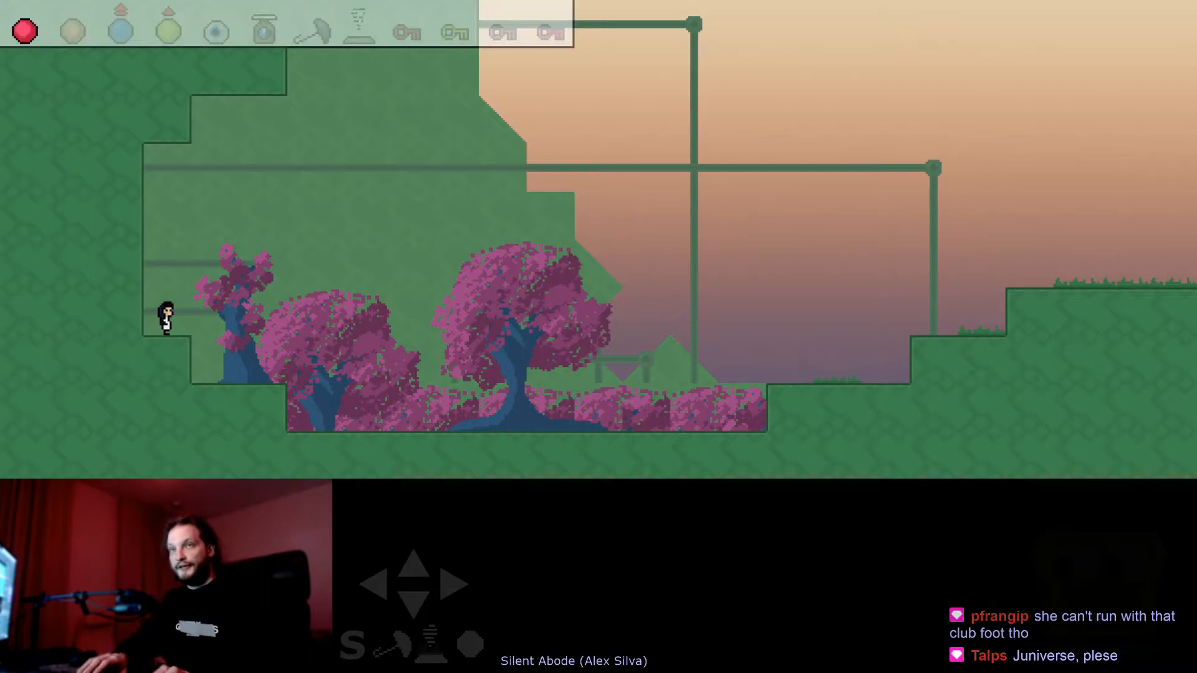
Walk Juni right out of the red-bloom forest across the grassland to the stone path.
{"action": "key", "text": "Right"}
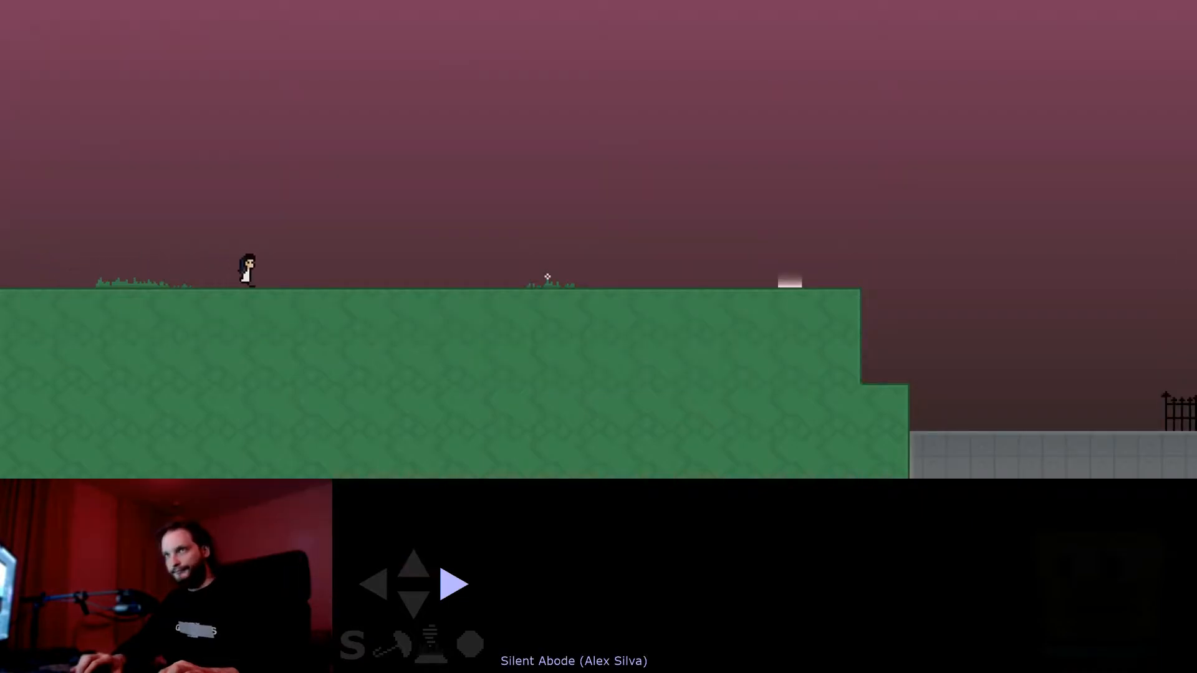
{"action": "key", "text": "up"}
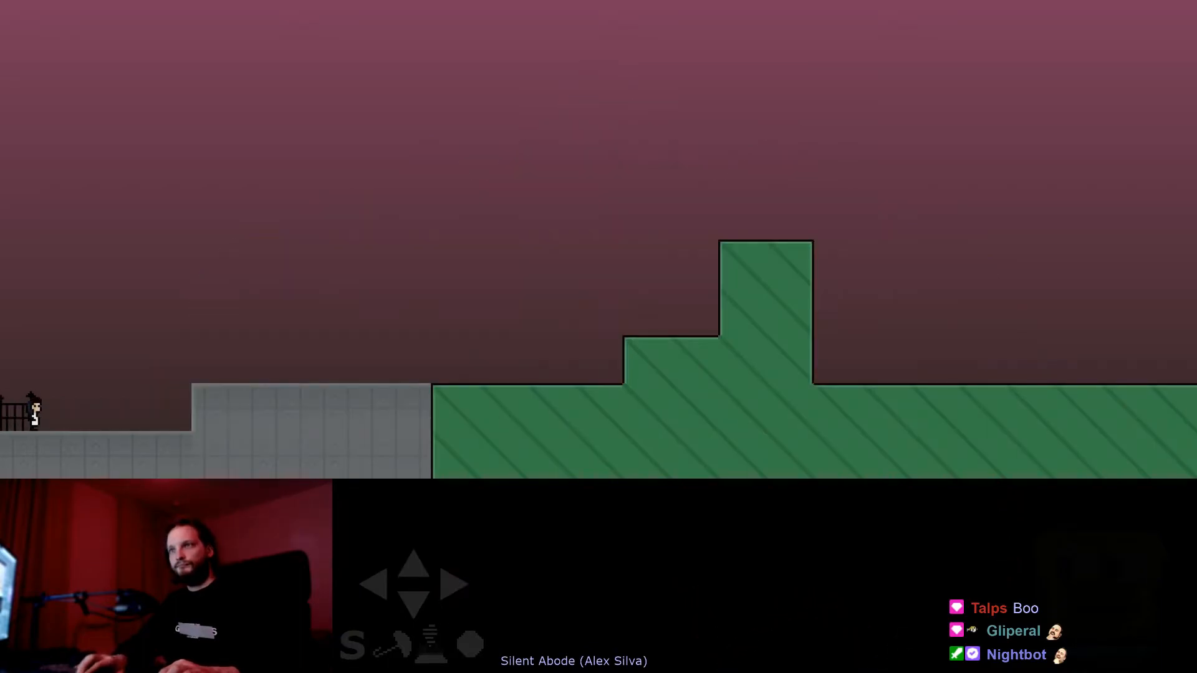
Walk Juni right into the mansion and through the dark room past the red splatter.
{"action": "key", "text": "right"}
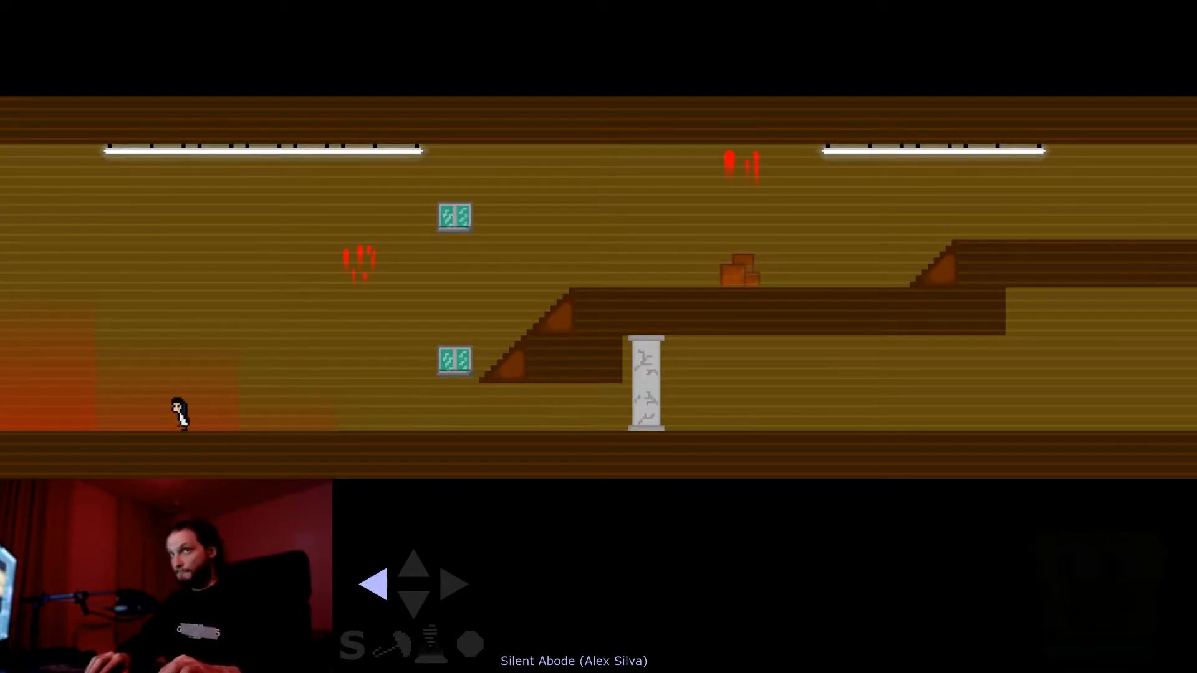
{"action": "key", "text": "Right"}
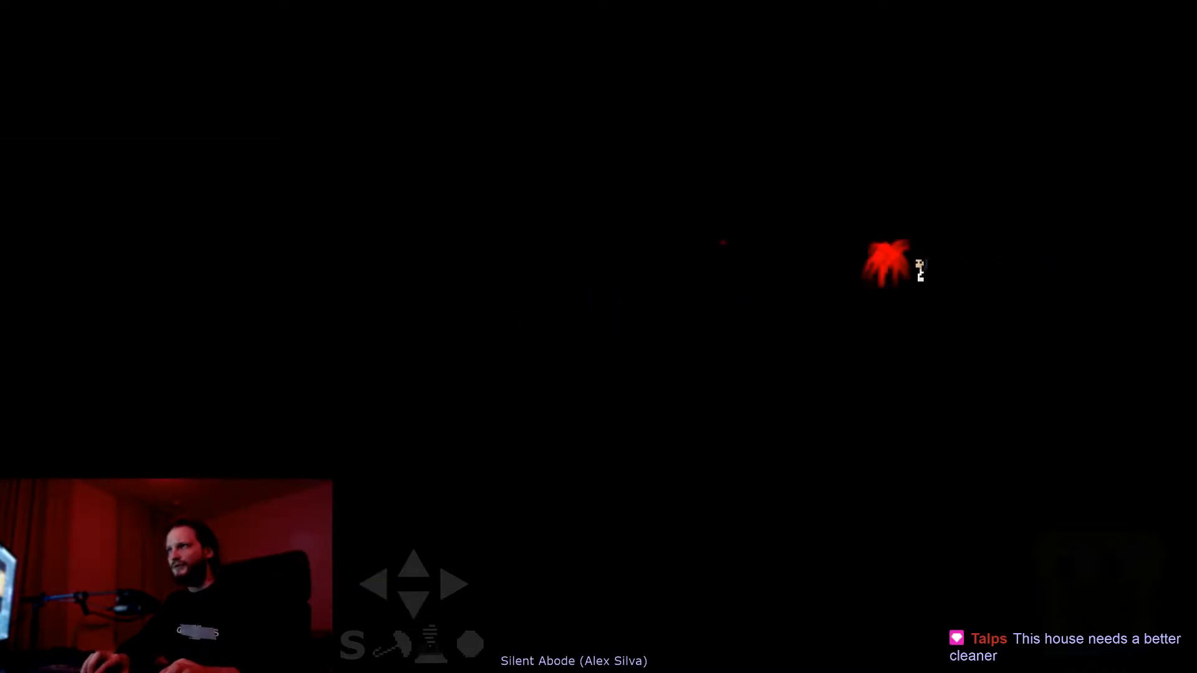
{"action": "left_click", "coordinate": [374, 584]}
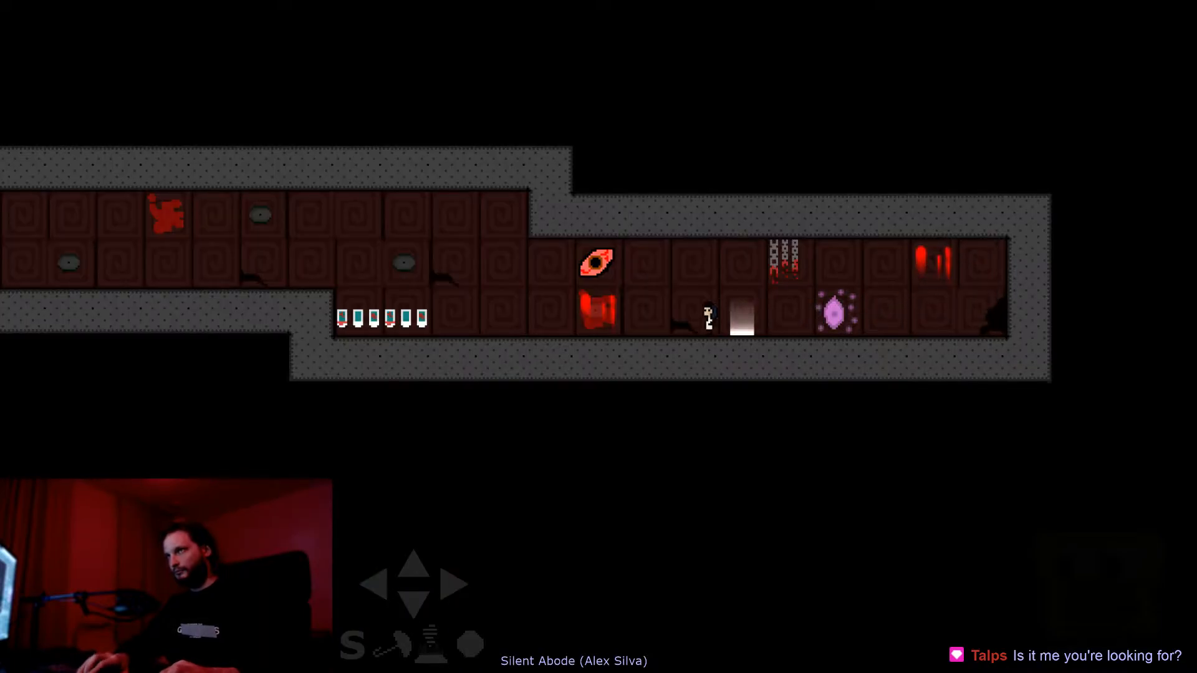
Cross the patterned corridor and jump the red liquid pool beneath the hanging chains.
{"action": "key", "text": "Left"}
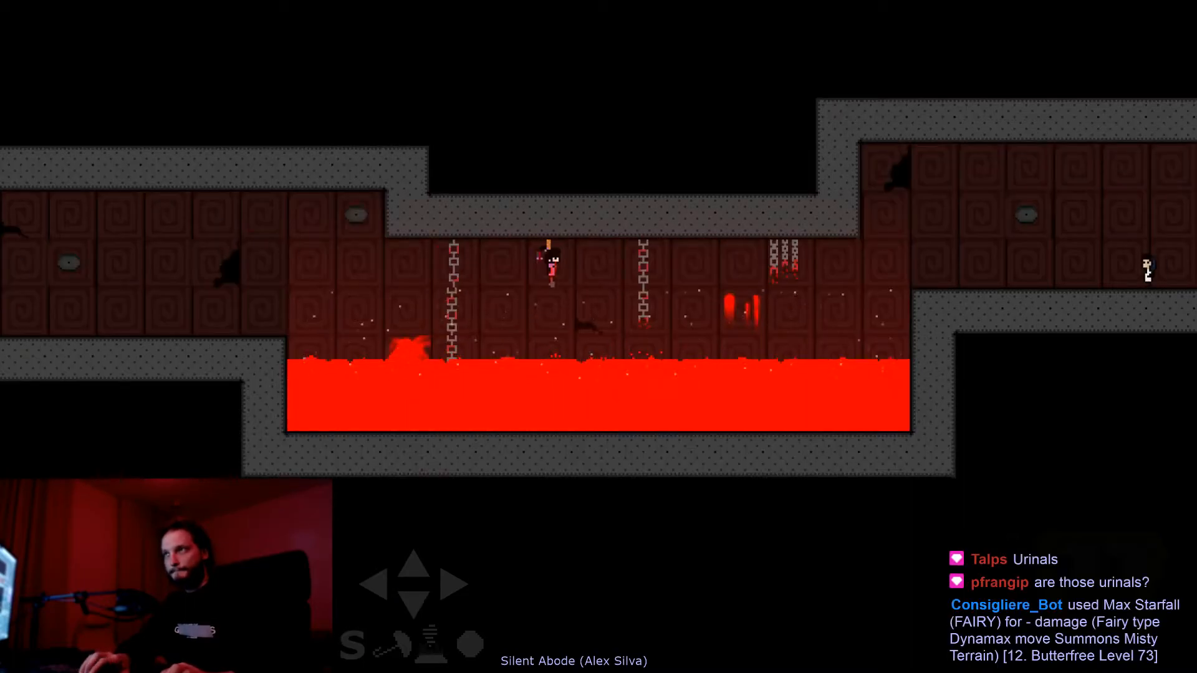
{"action": "left_click", "coordinate": [373, 585]}
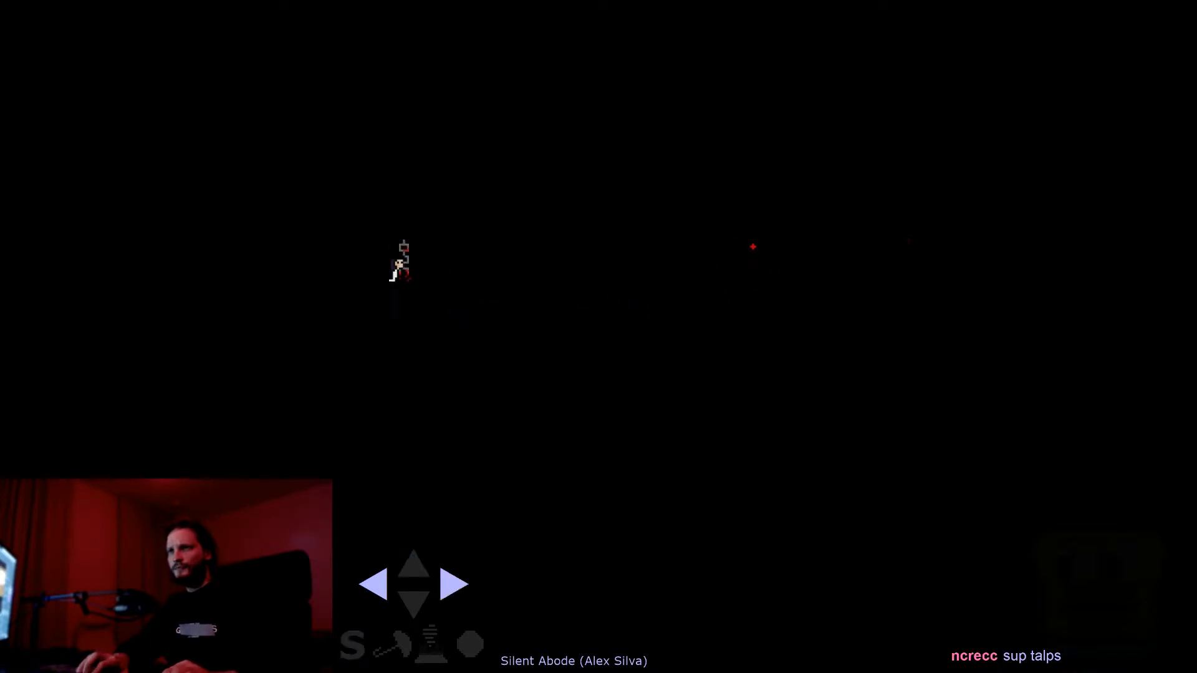
Navigate the unlit room to the wooden-floored area beside the lit beige section.
{"action": "left_click", "coordinate": [454, 584]}
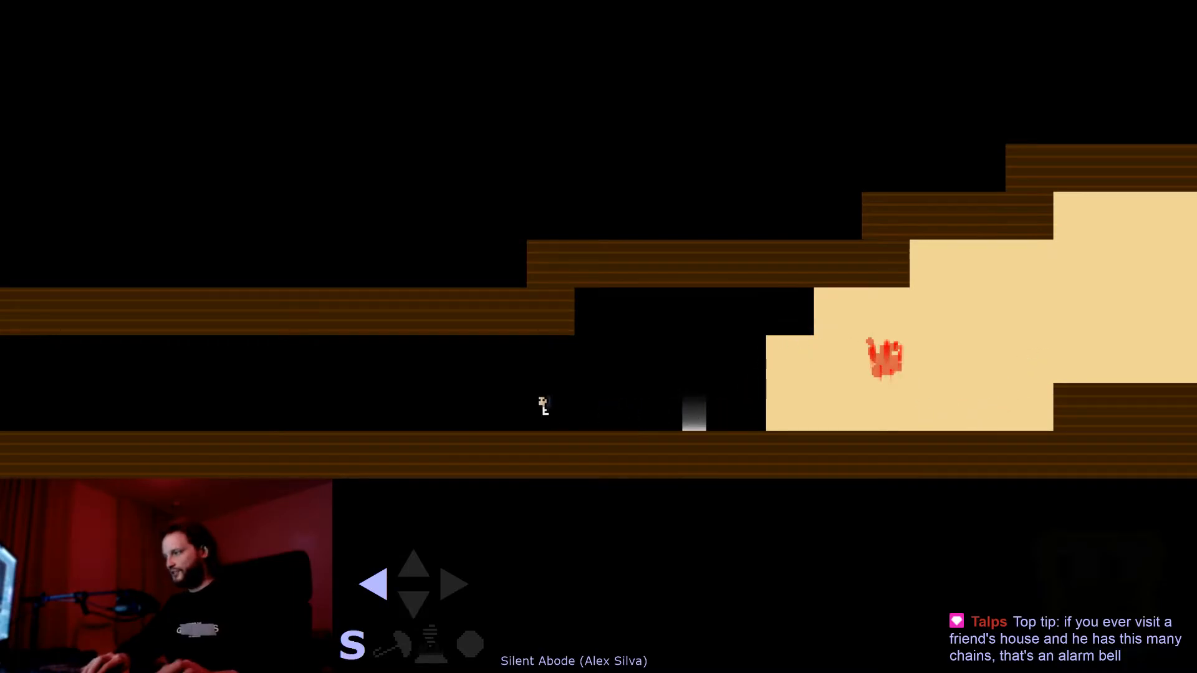
Jump and walk through the brown wooden rooms into the golden hall with cracked pillars.
{"action": "key", "text": "Right"}
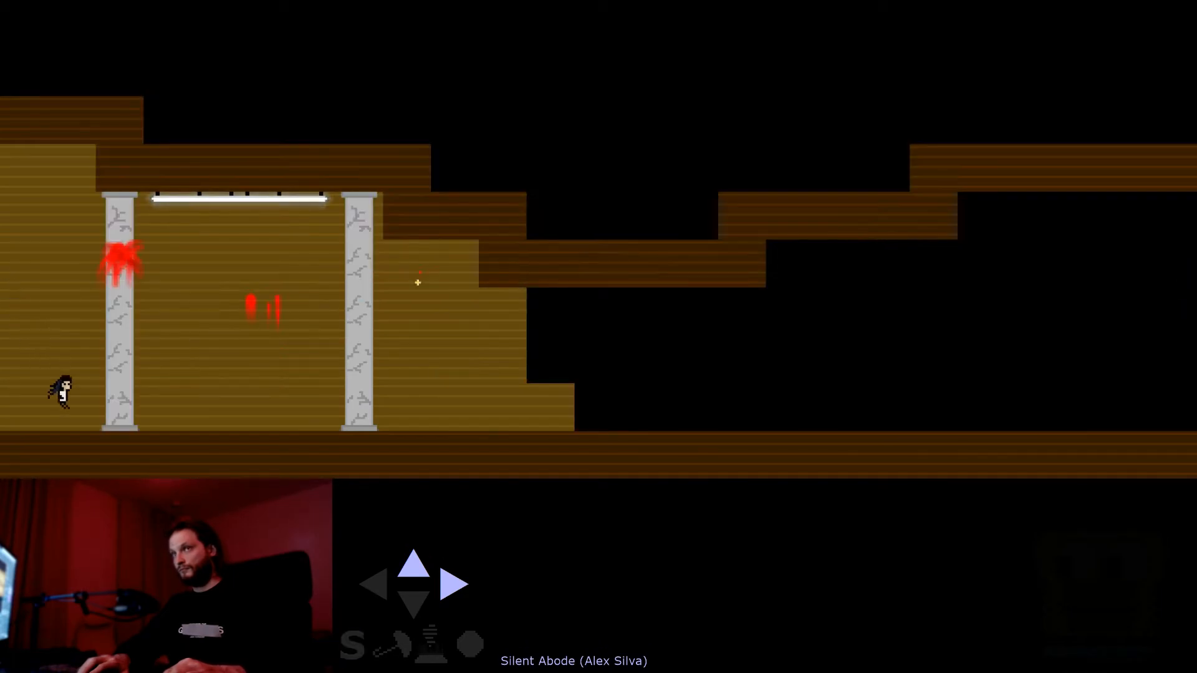
Move through the pillared hall and grey corridor up to the blue and yellow key gates.
{"action": "key", "text": "Right"}
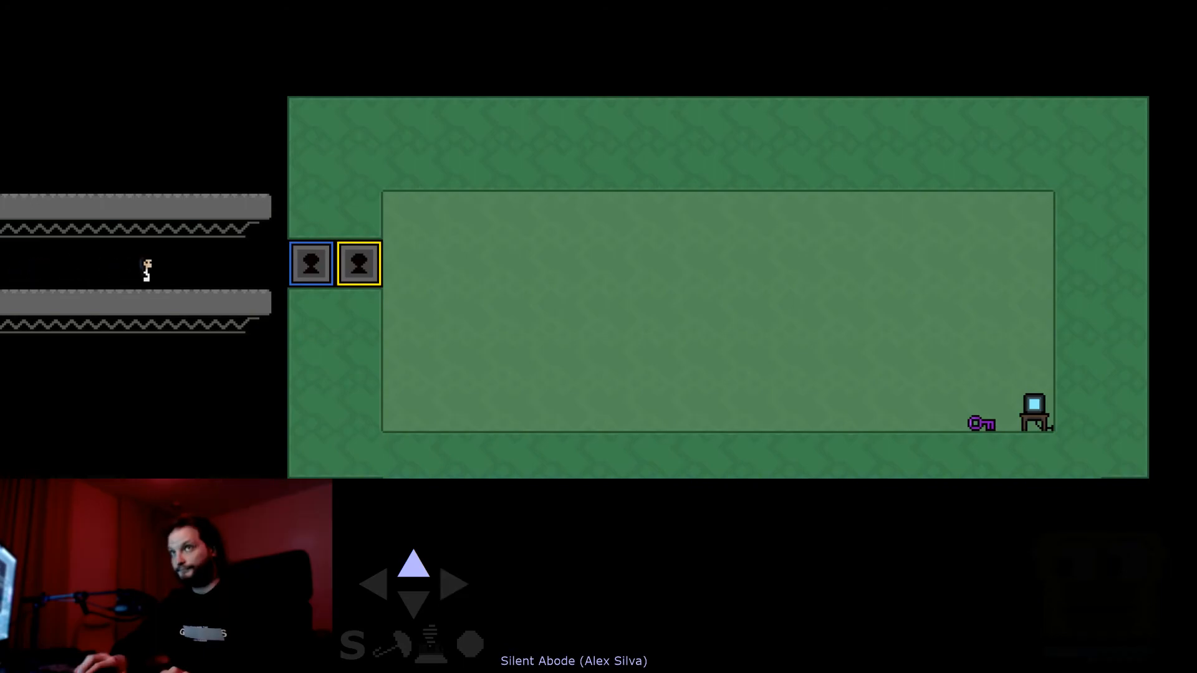
Pass the unlocked gates into the green room and reach the computer, triggering the ending scene.
{"action": "key", "text": "Right"}
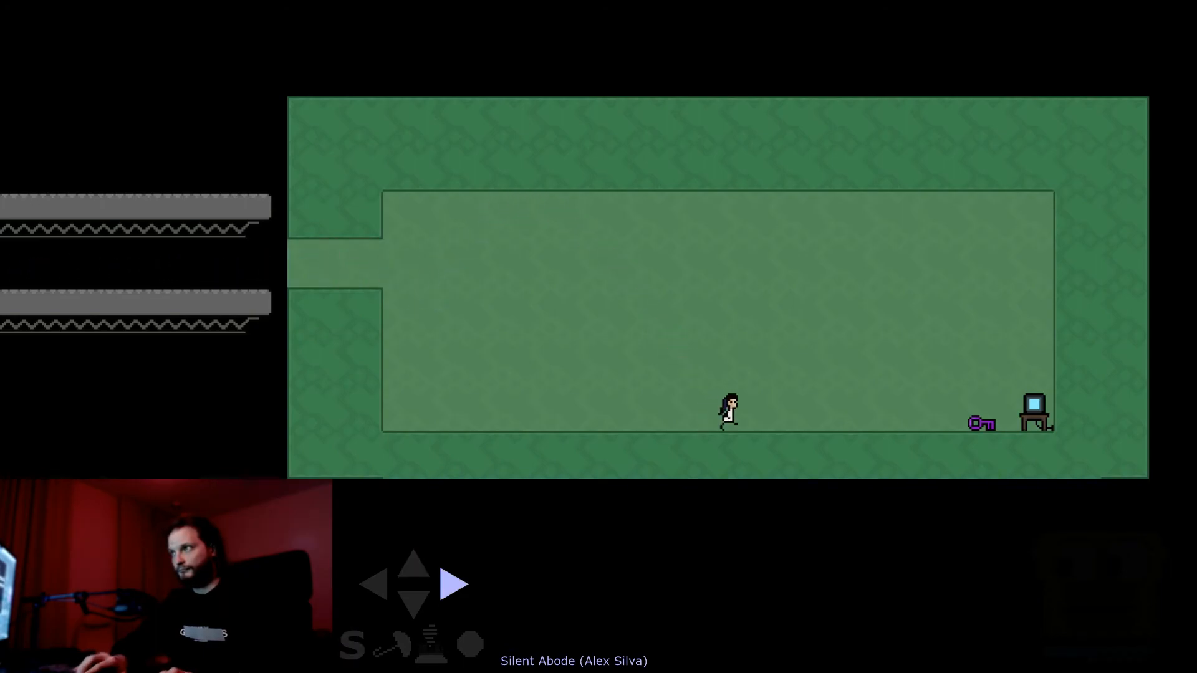
{"action": "left_click", "coordinate": [452, 584]}
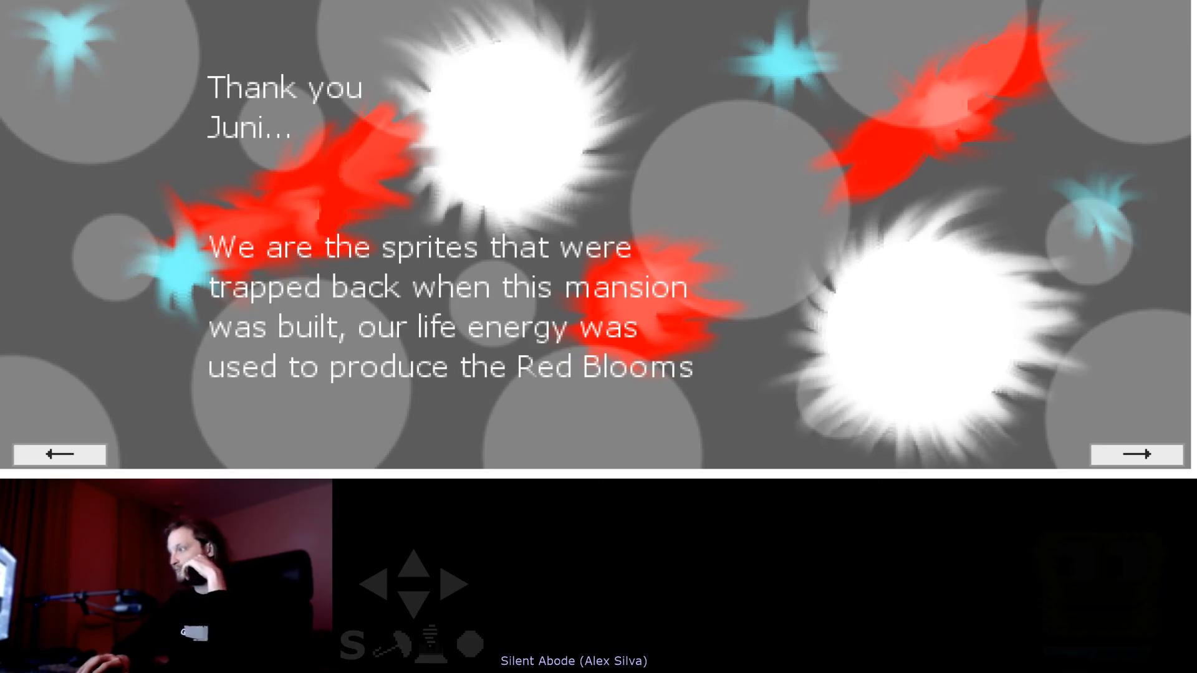
Advance through the remaining ending story pages about the sprites and the mansion until the Credits page shows.
{"action": "left_click", "coordinate": [1135, 454]}
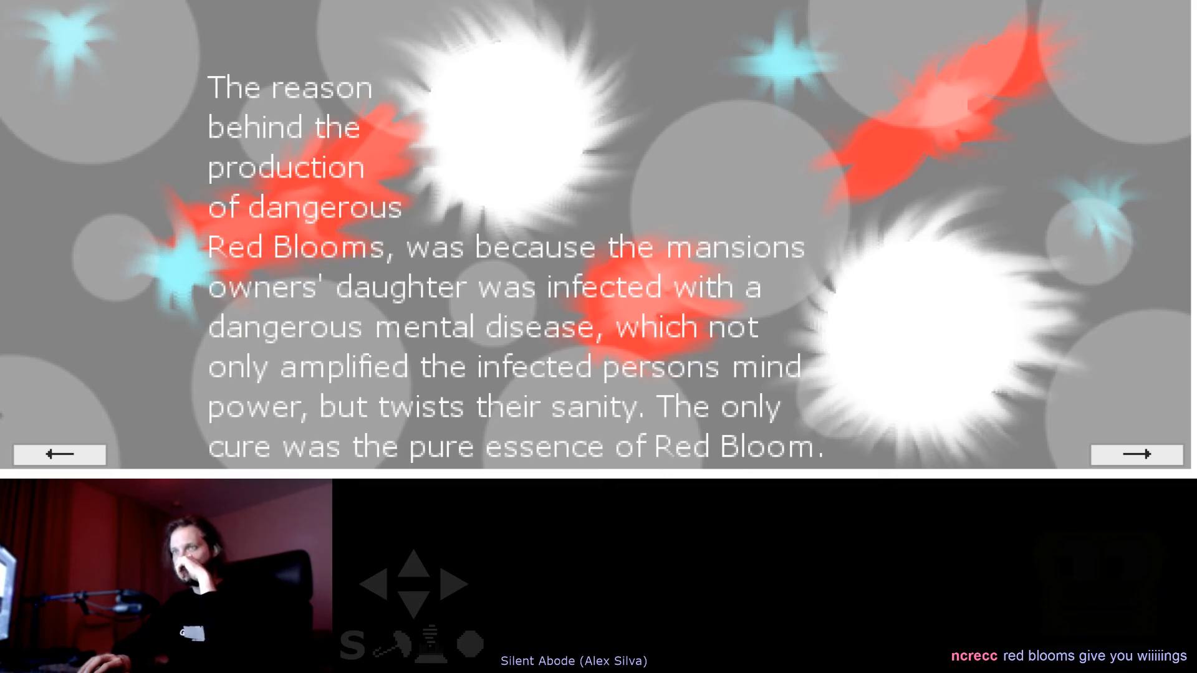
{"action": "left_click", "coordinate": [1135, 454]}
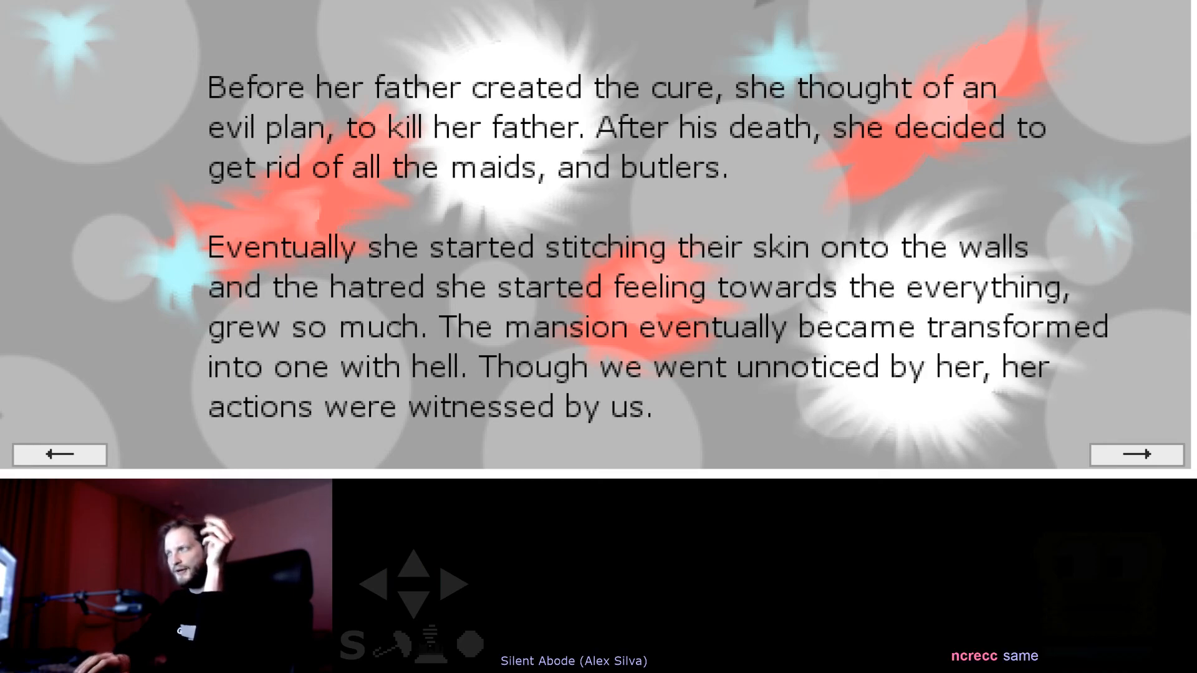
{"action": "left_click", "coordinate": [1135, 454]}
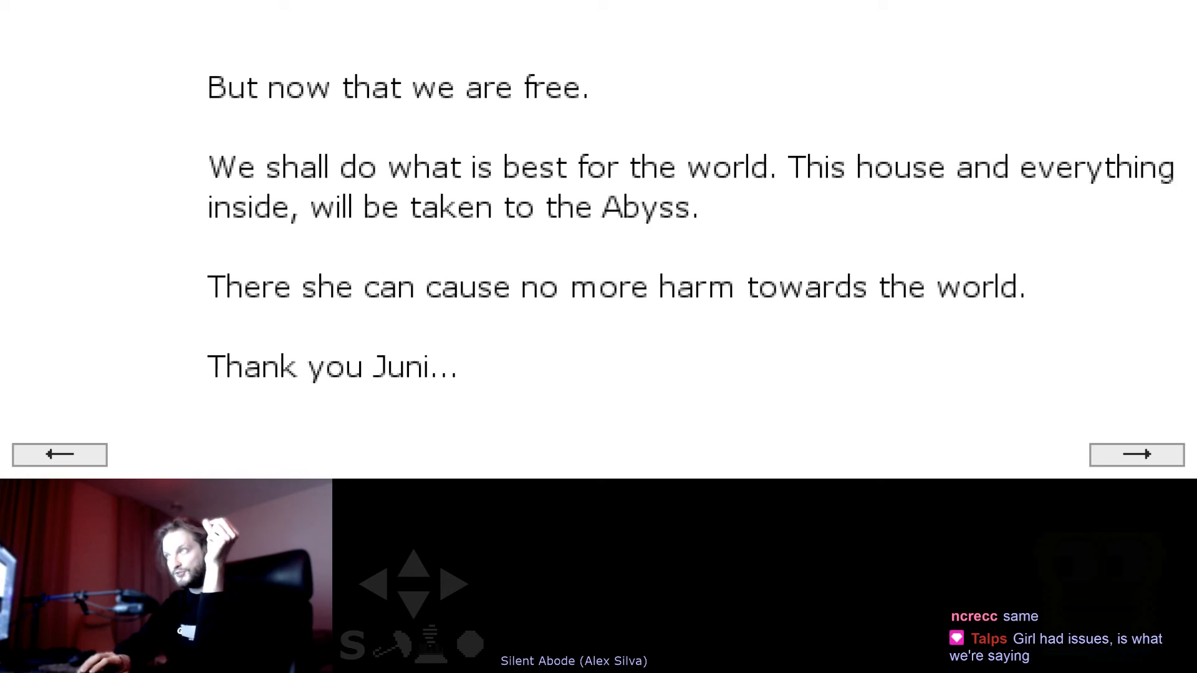
{"action": "left_click", "coordinate": [1135, 454]}
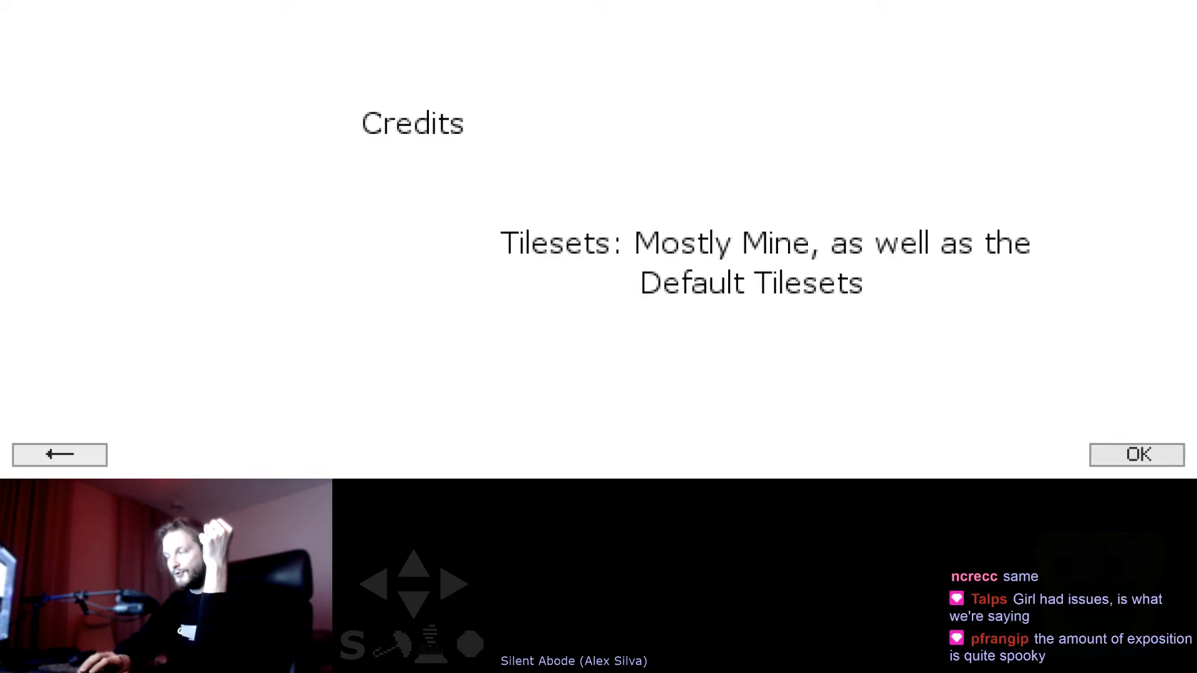